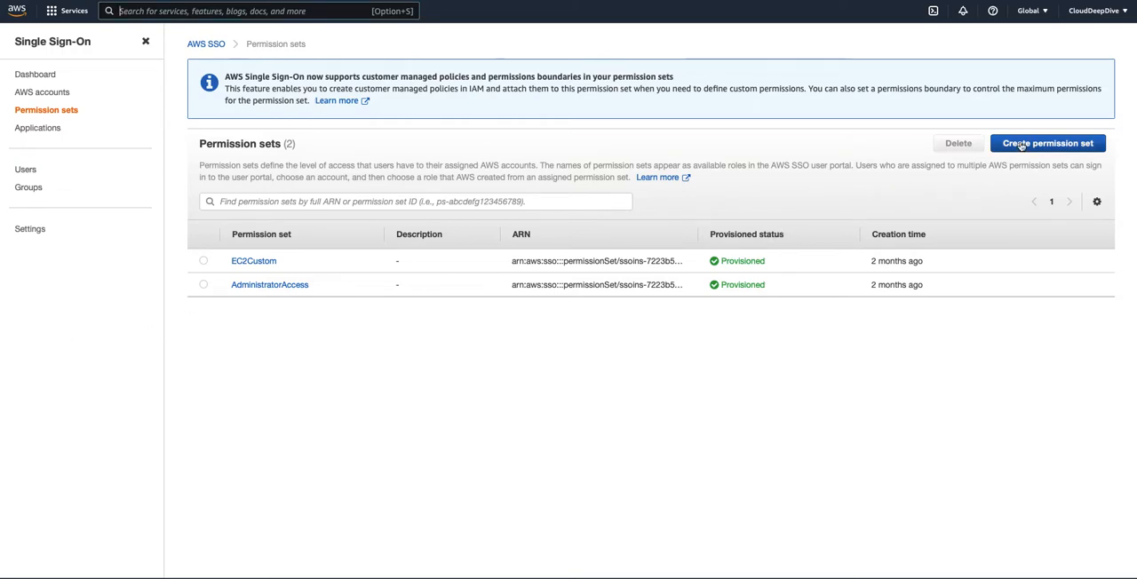
# Step: Start a new permission set of the Custom permission set type
pyautogui.click(1048, 143)
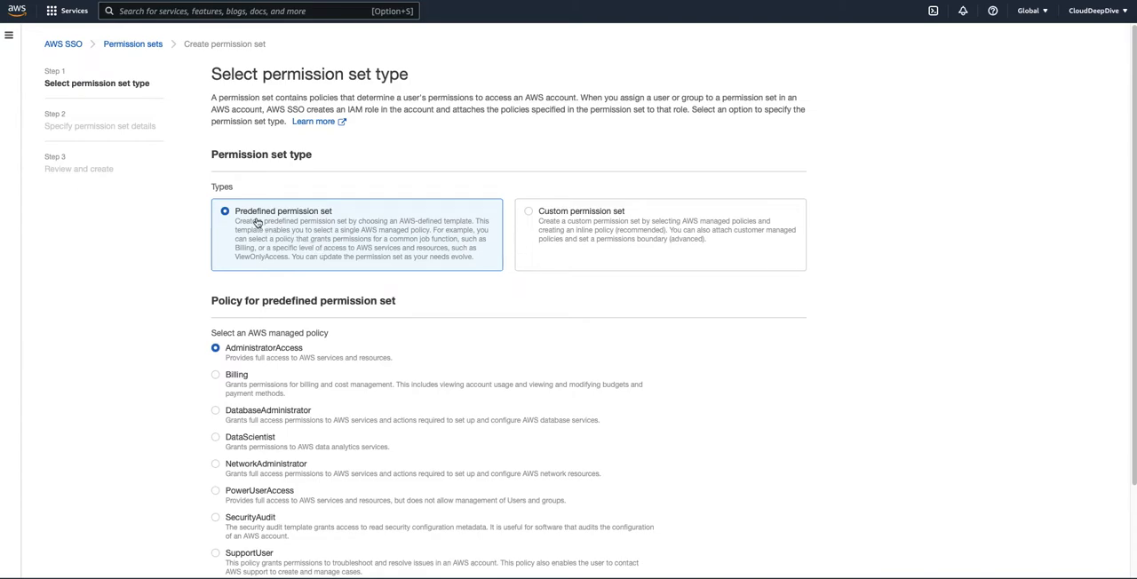
pyautogui.moveTo(238, 371)
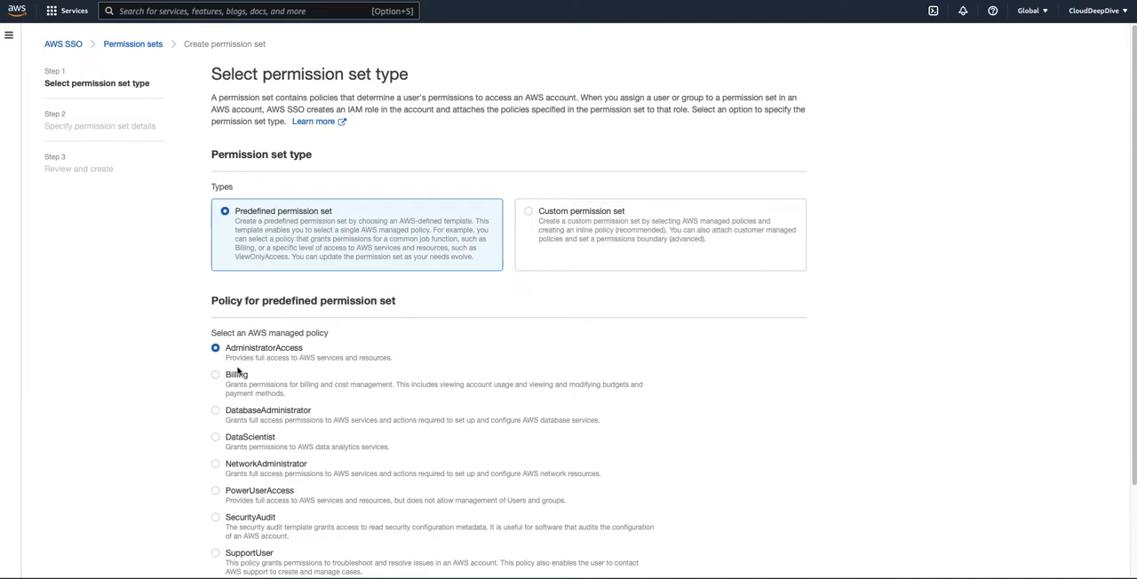
pyautogui.moveTo(269, 403)
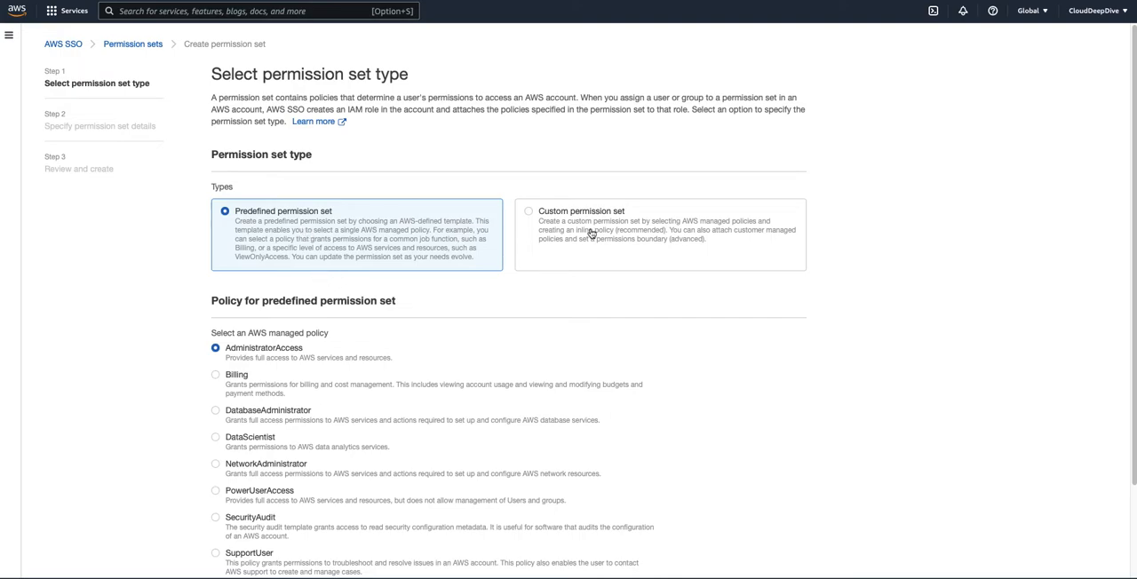
pyautogui.click(528, 210)
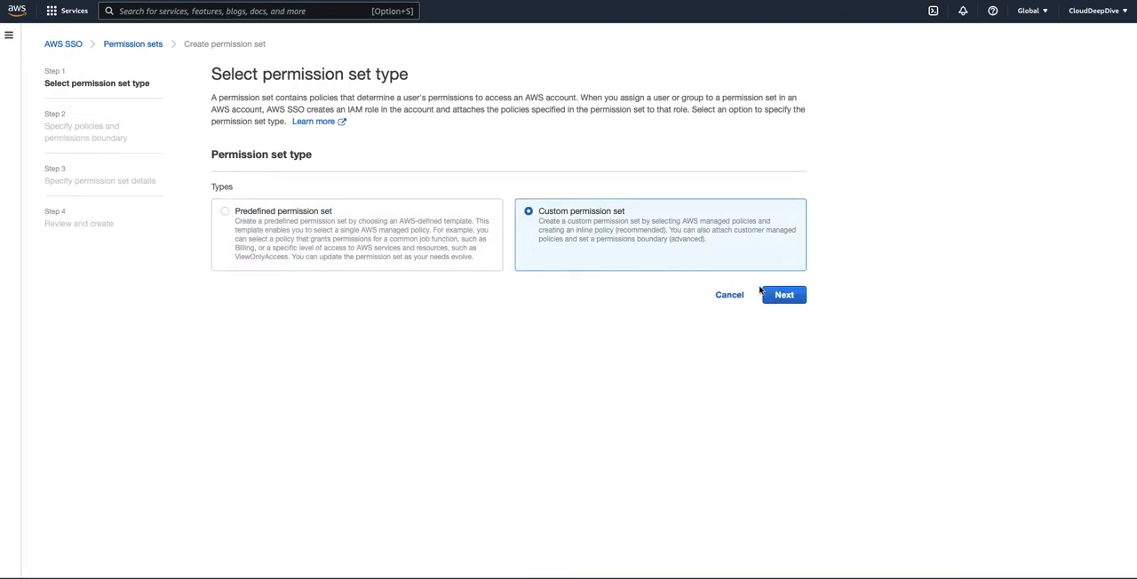
# Step: Advance to the policies step and preview the empty Inline policy editor
pyautogui.click(784, 294)
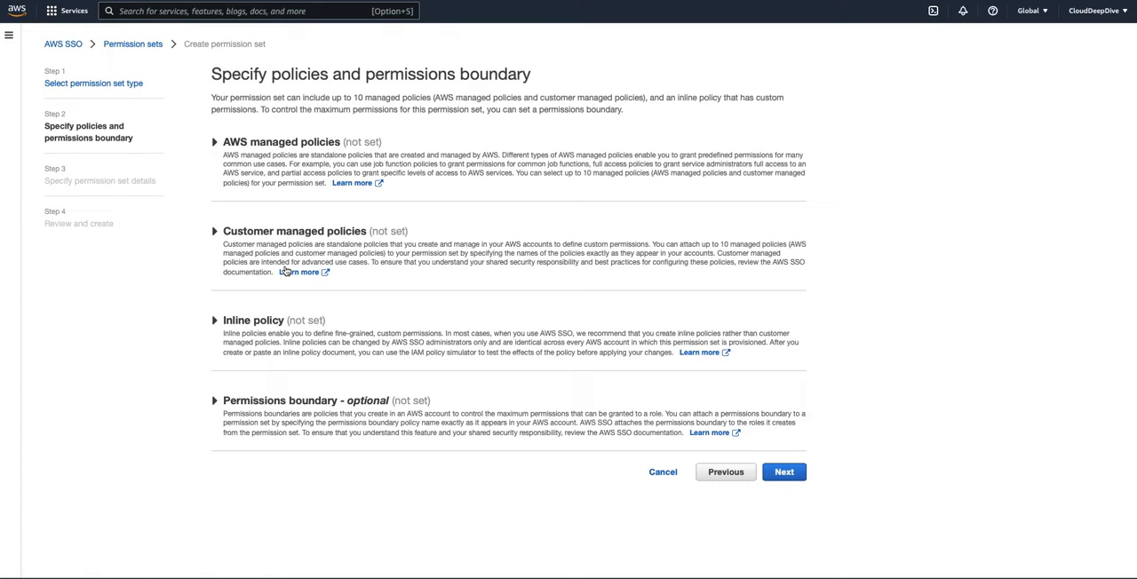
pyautogui.moveTo(243, 308)
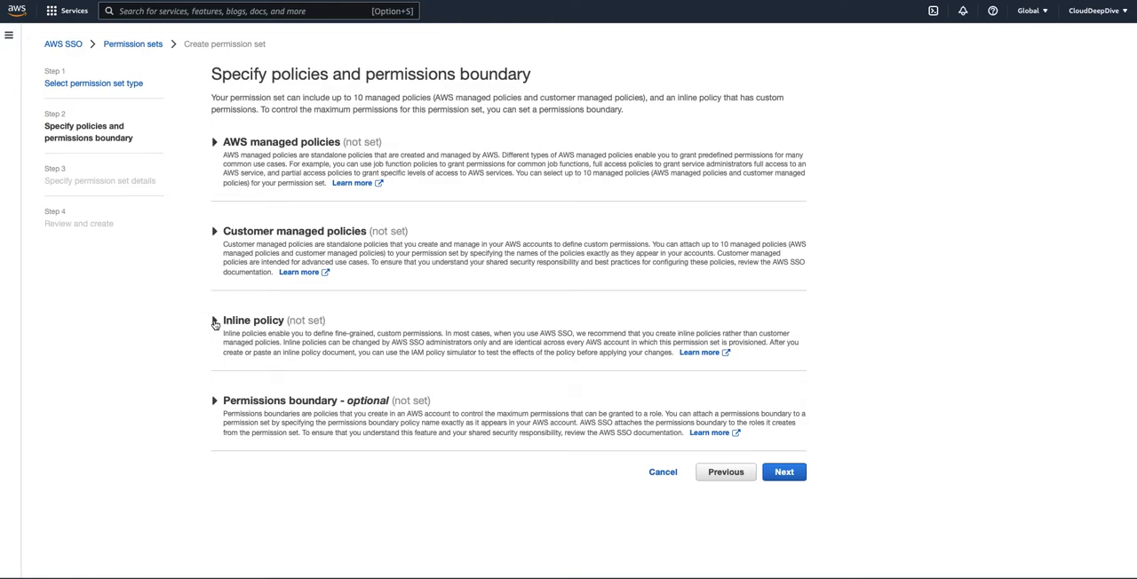
pyautogui.click(214, 322)
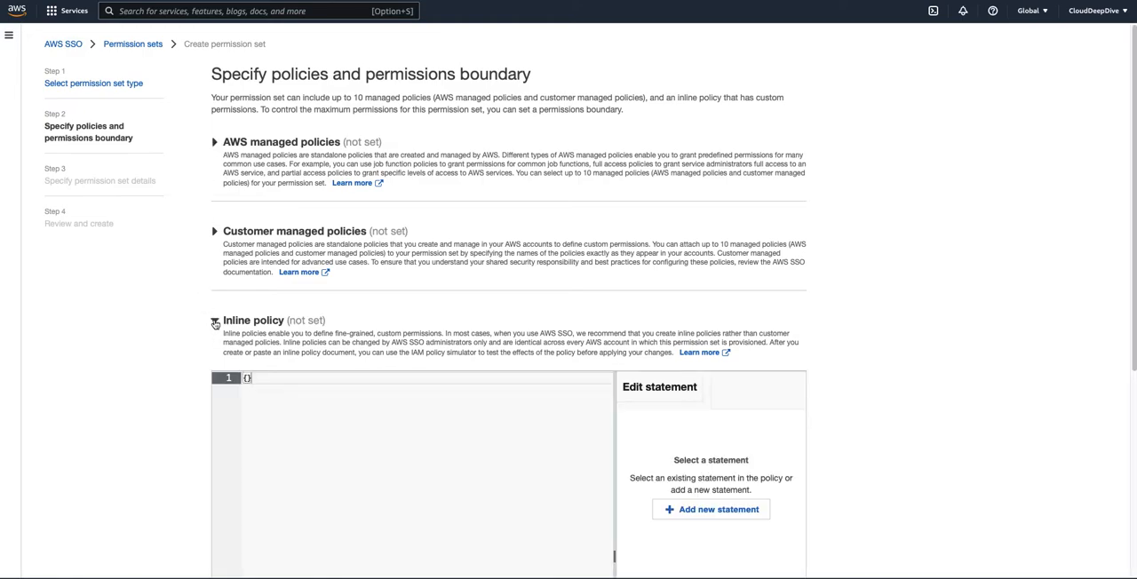
pyautogui.click(214, 322)
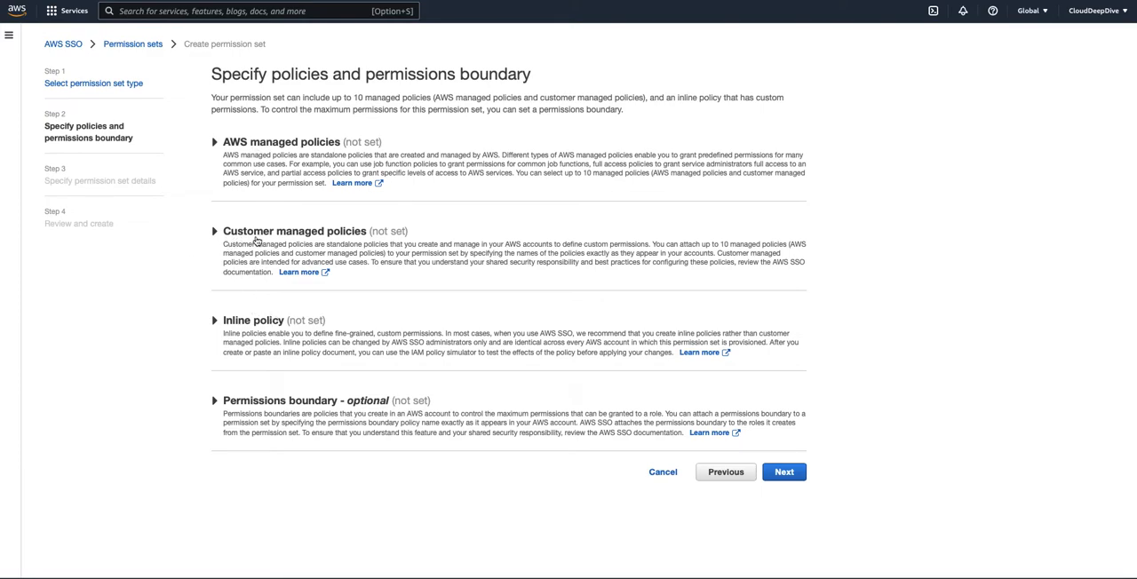
pyautogui.moveTo(331, 243)
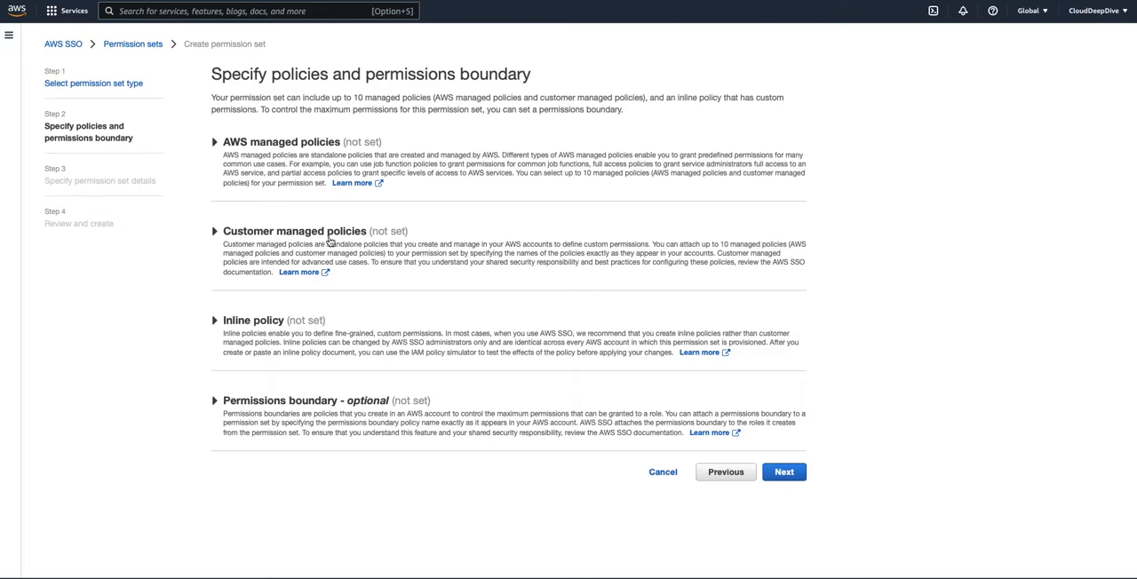
pyautogui.moveTo(372, 423)
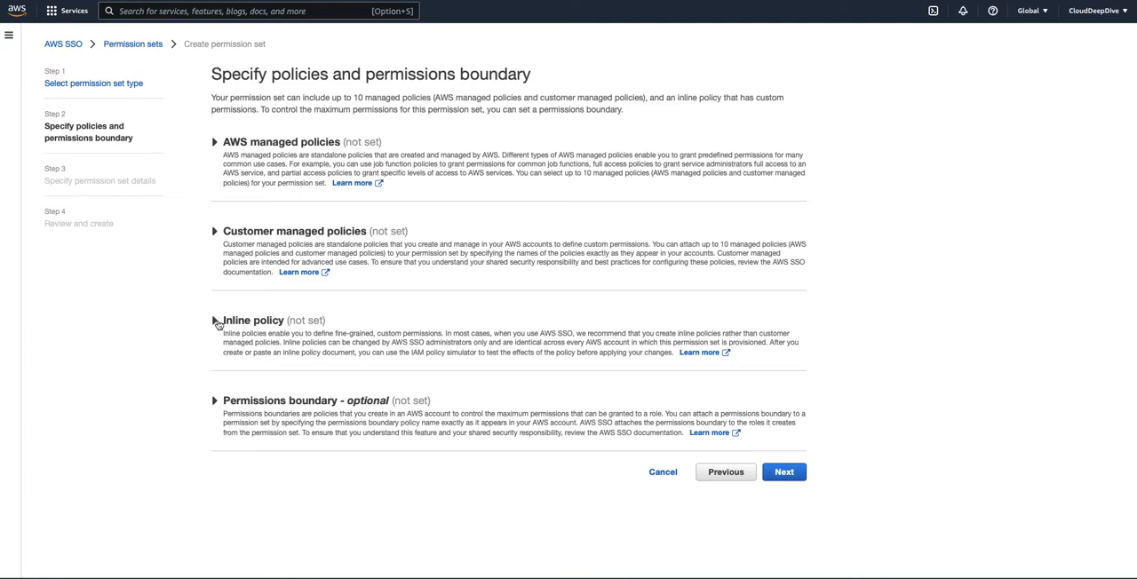
pyautogui.click(214, 320)
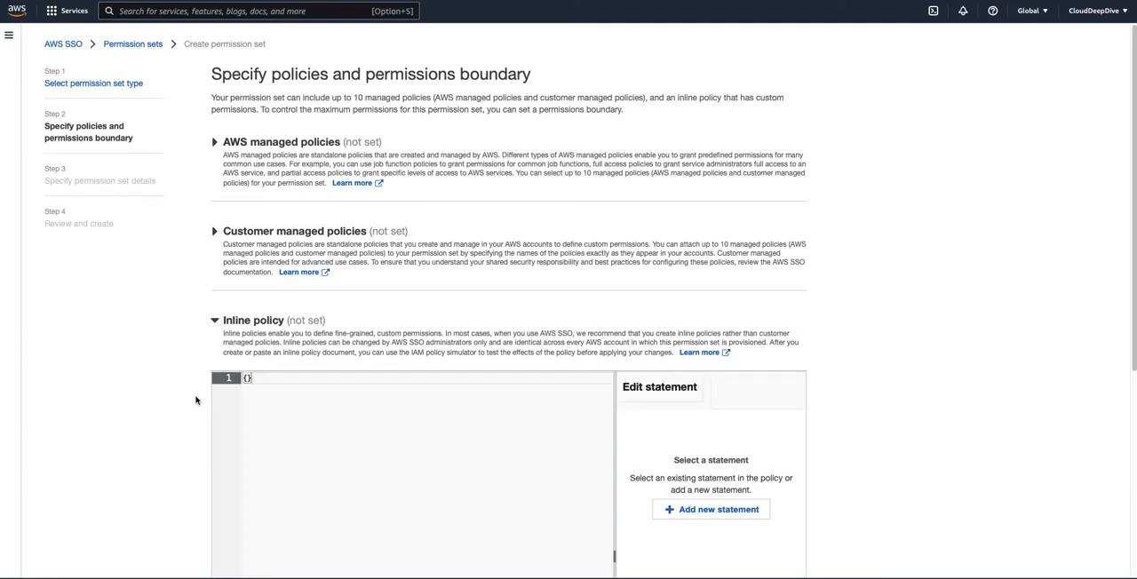
pyautogui.moveTo(218, 331)
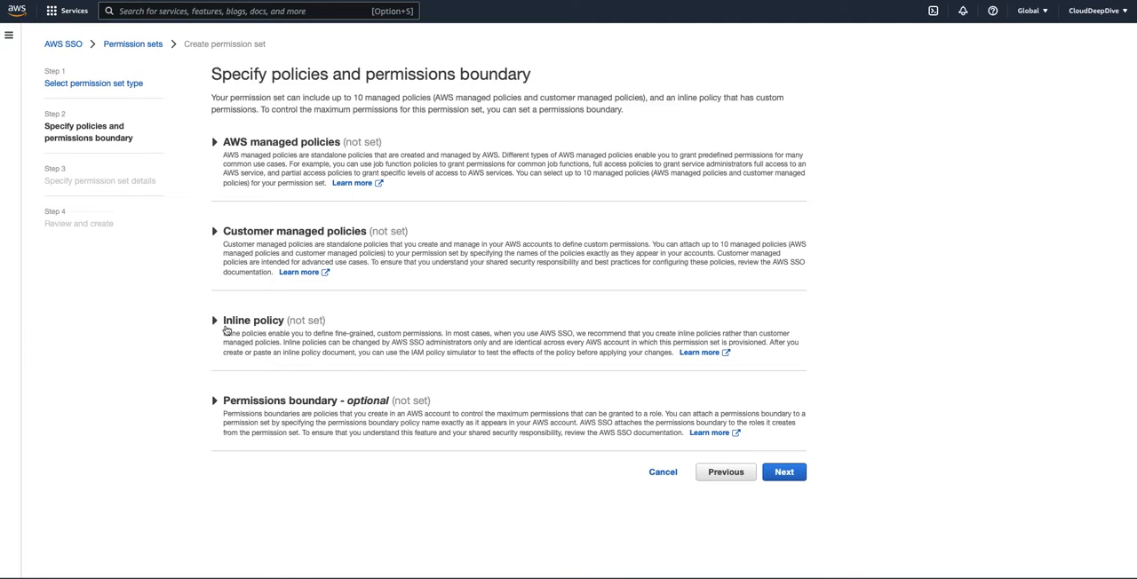
# Step: Expand Customer managed policies for attaching, and search services for 'iam'
pyautogui.click(214, 231)
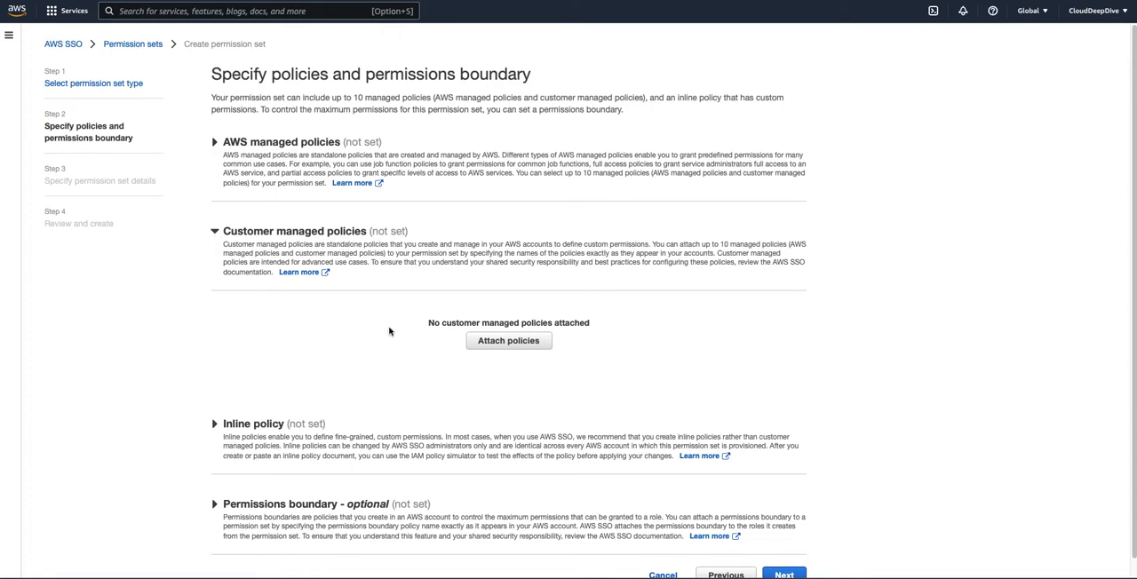
pyautogui.click(508, 340)
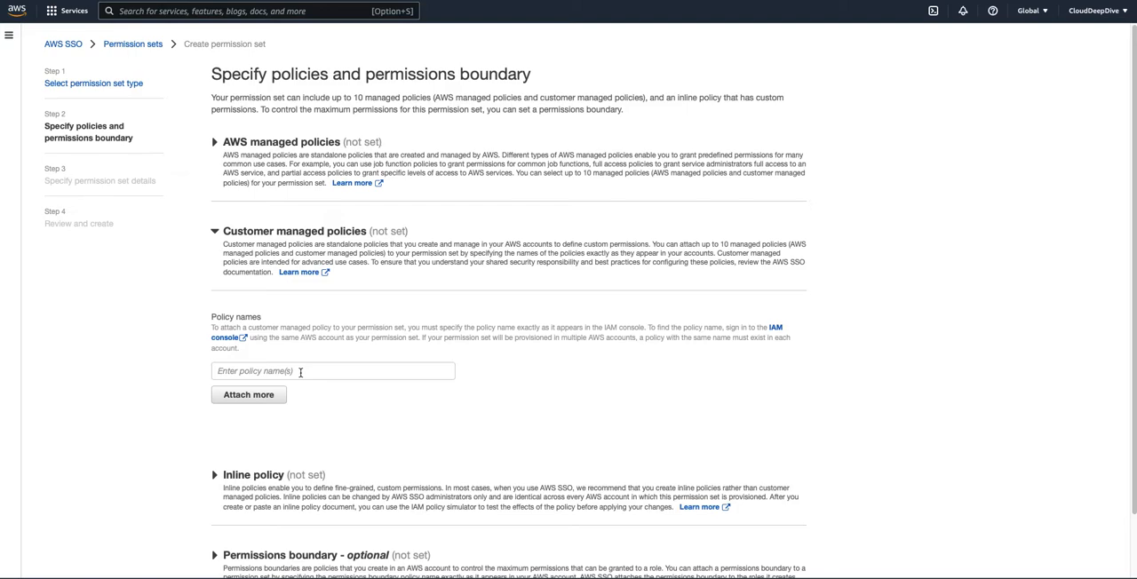
pyautogui.click(257, 11)
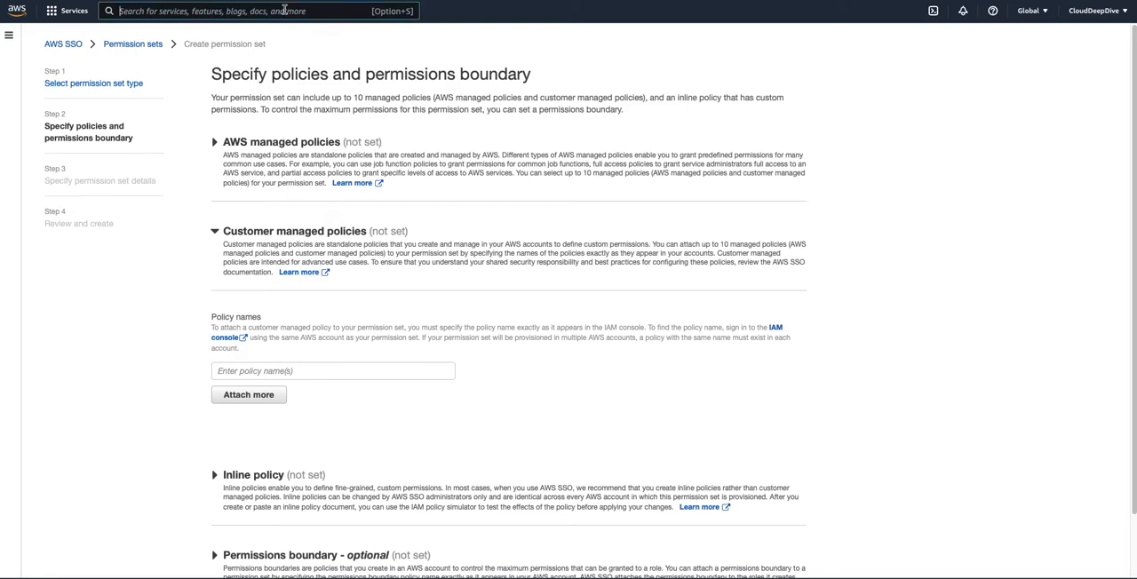
pyautogui.write('iam')
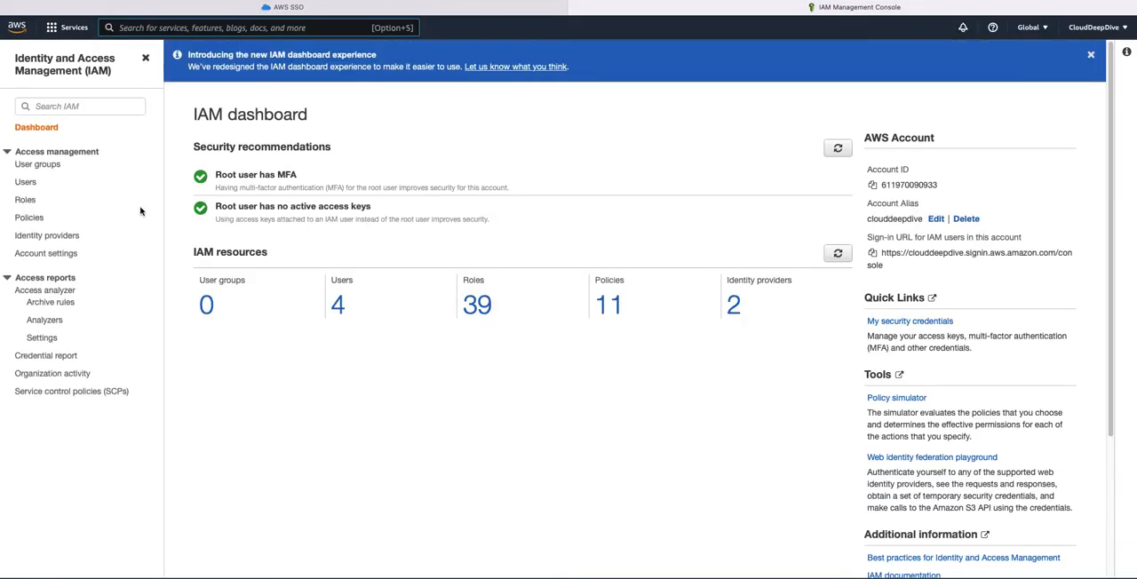
# Step: Review the IAM Policies list, then return to the SSO wizard tab
pyautogui.click(29, 218)
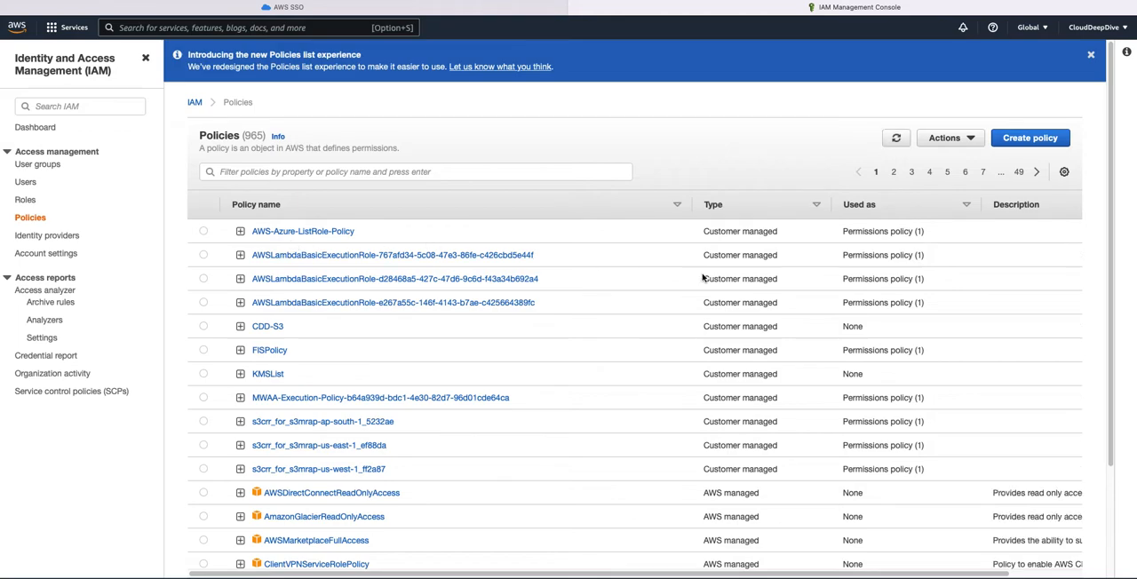
pyautogui.moveTo(768, 506)
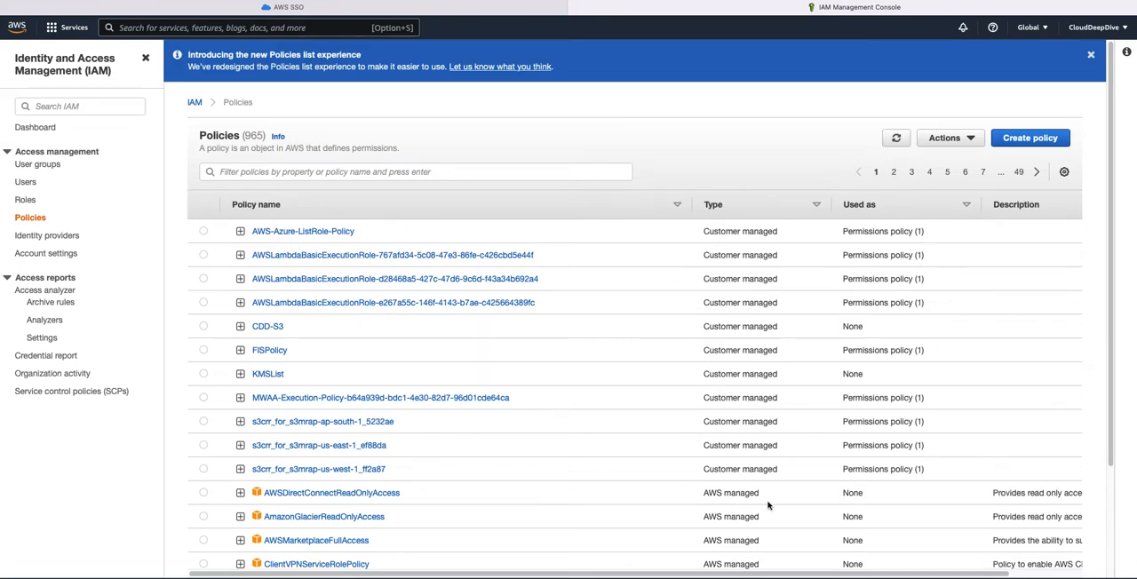
pyautogui.moveTo(360, 514)
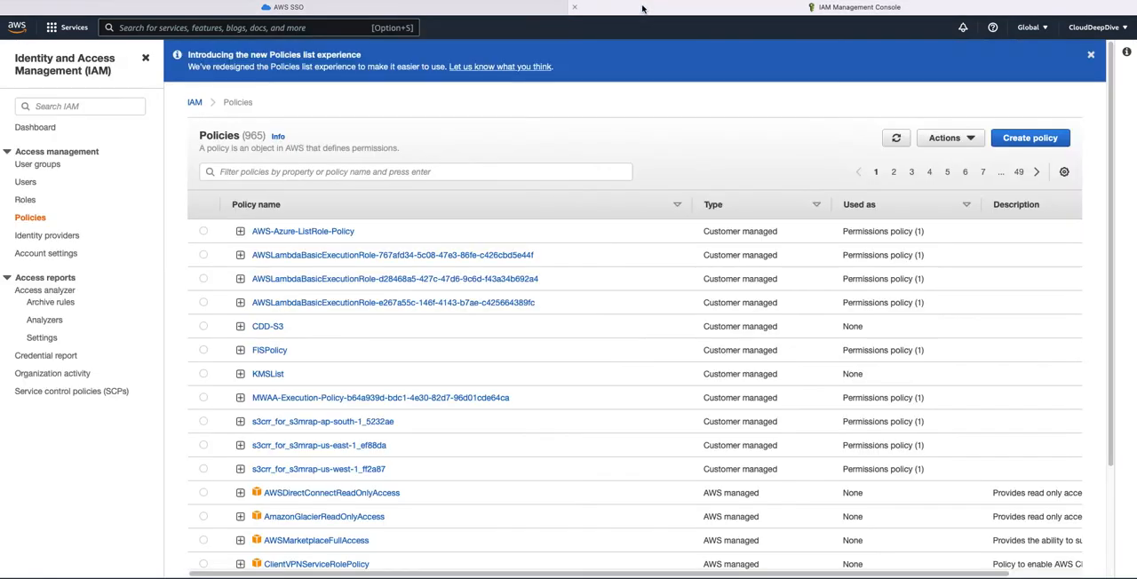
pyautogui.doubleClick(269, 349)
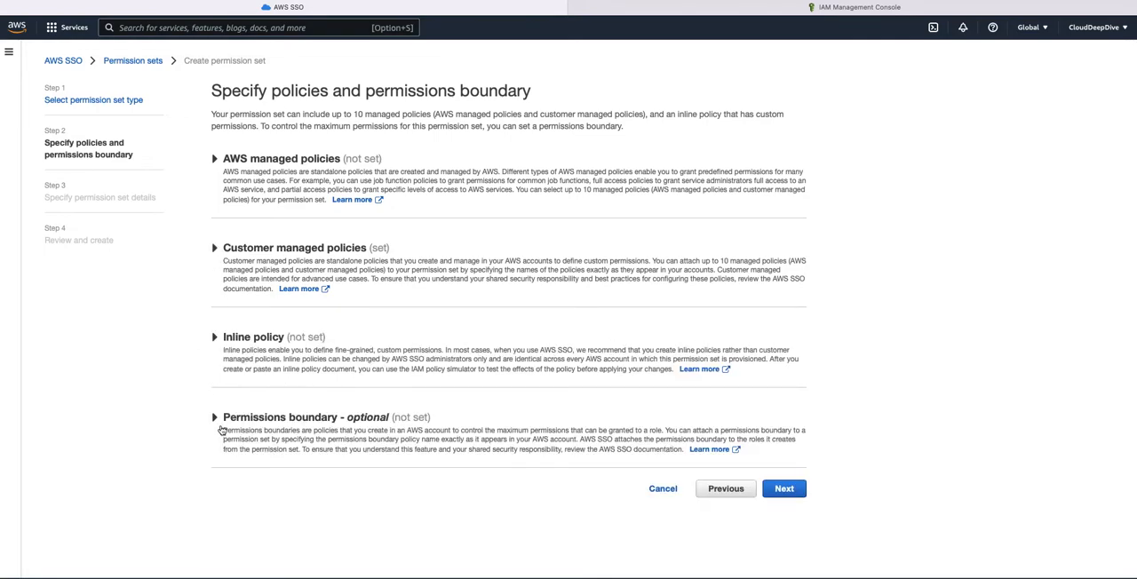
# Step: Expand the optional Permissions boundary section
pyautogui.click(214, 417)
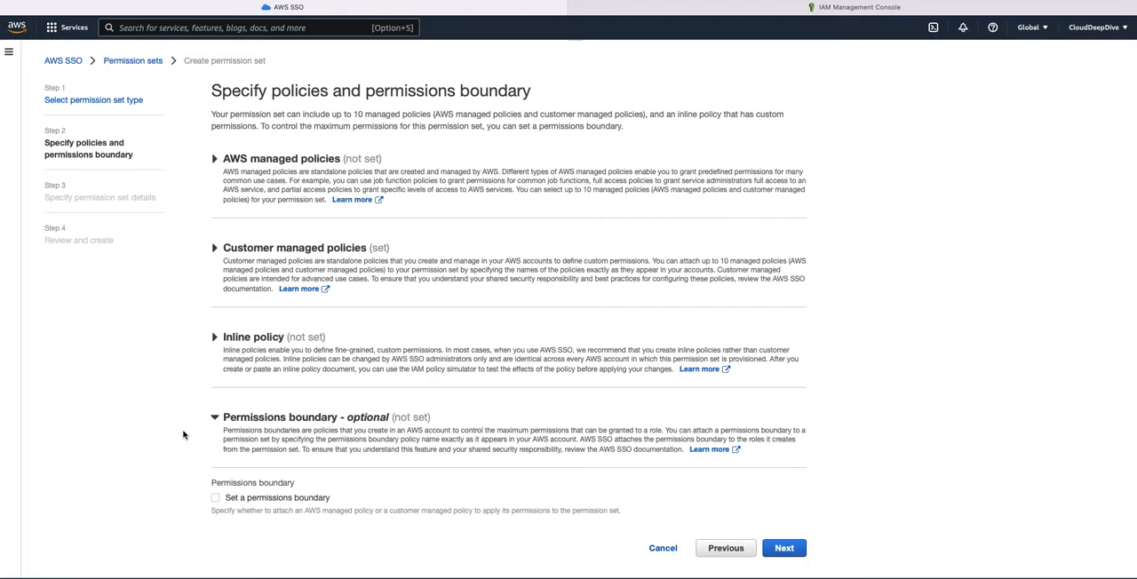
pyautogui.moveTo(291, 430)
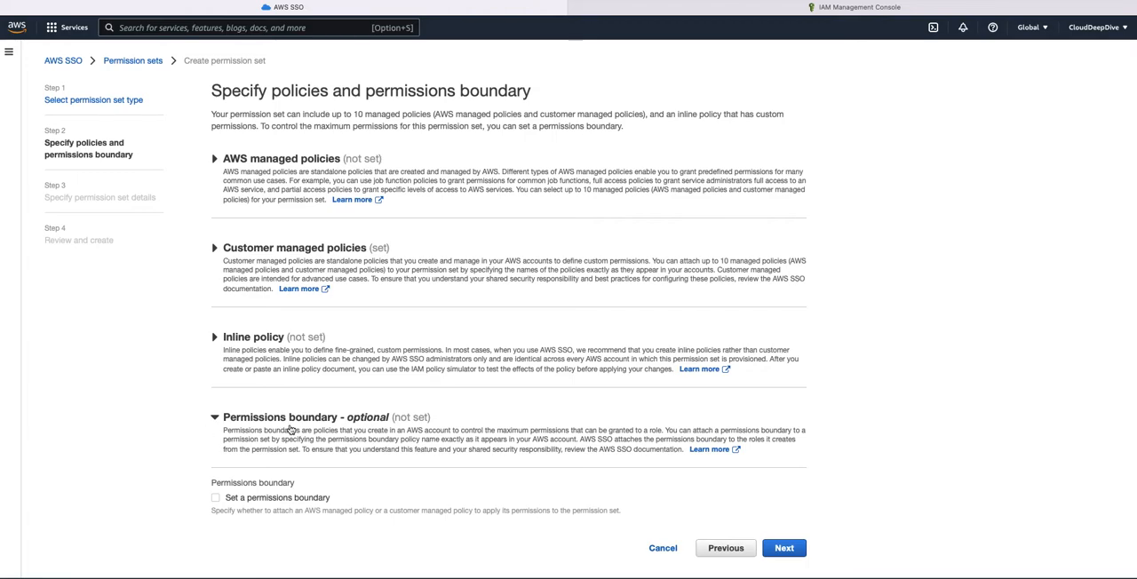
# Step: Enable a permissions boundary and choose Customer managed policy as its type
pyautogui.click(215, 497)
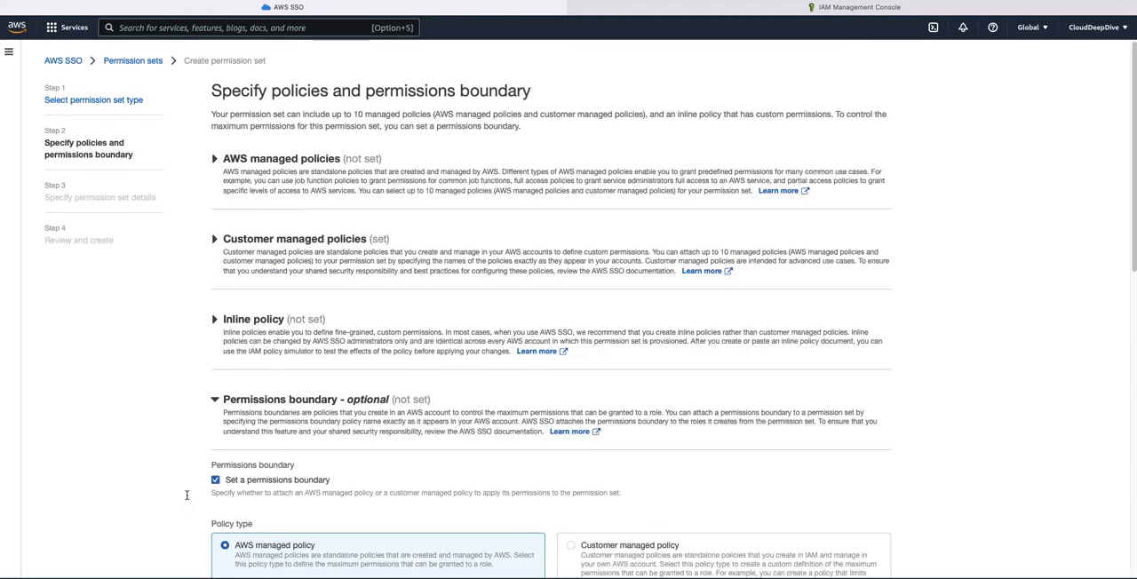
pyautogui.scroll(-3)
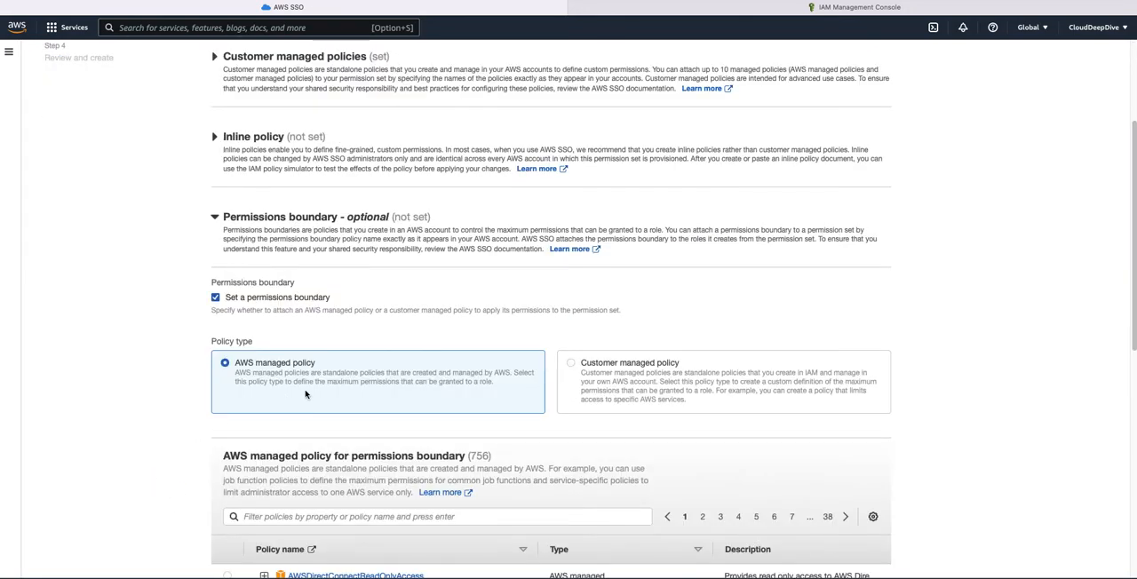
pyautogui.moveTo(599, 386)
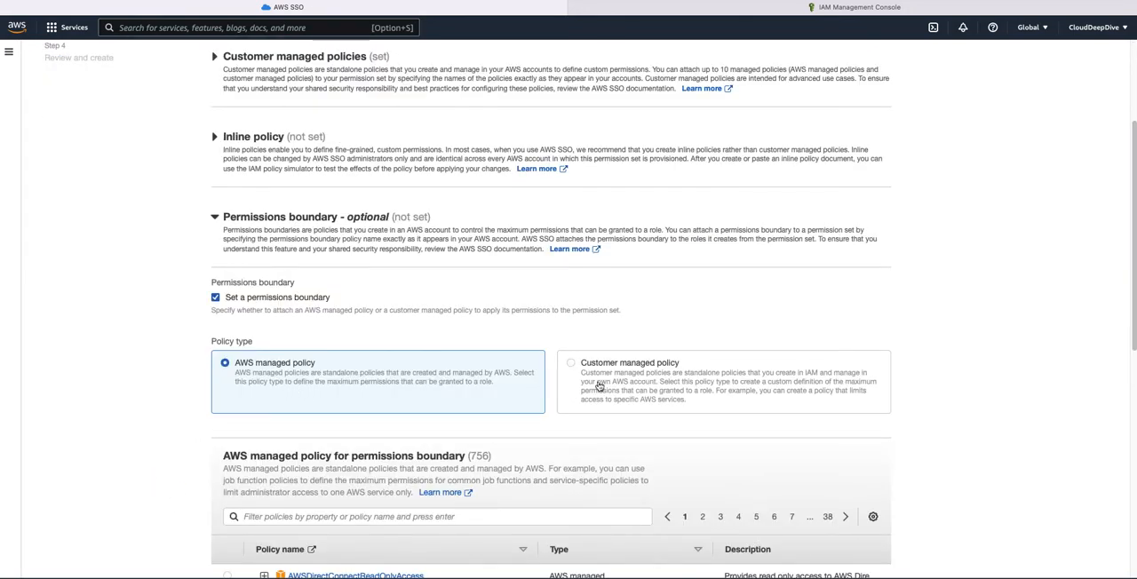
pyautogui.click(570, 363)
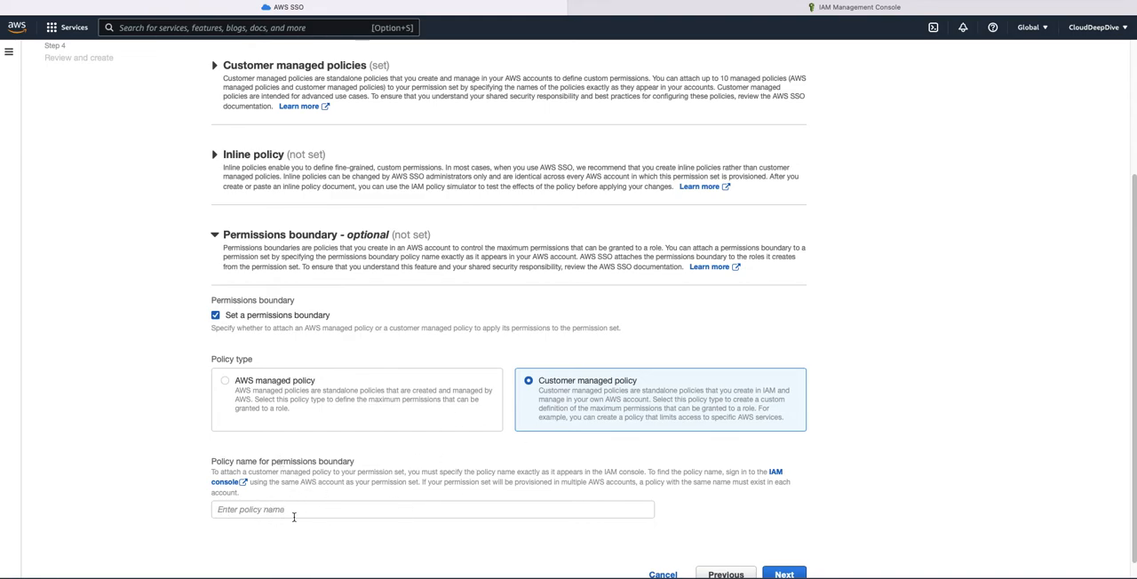
pyautogui.moveTo(308, 374)
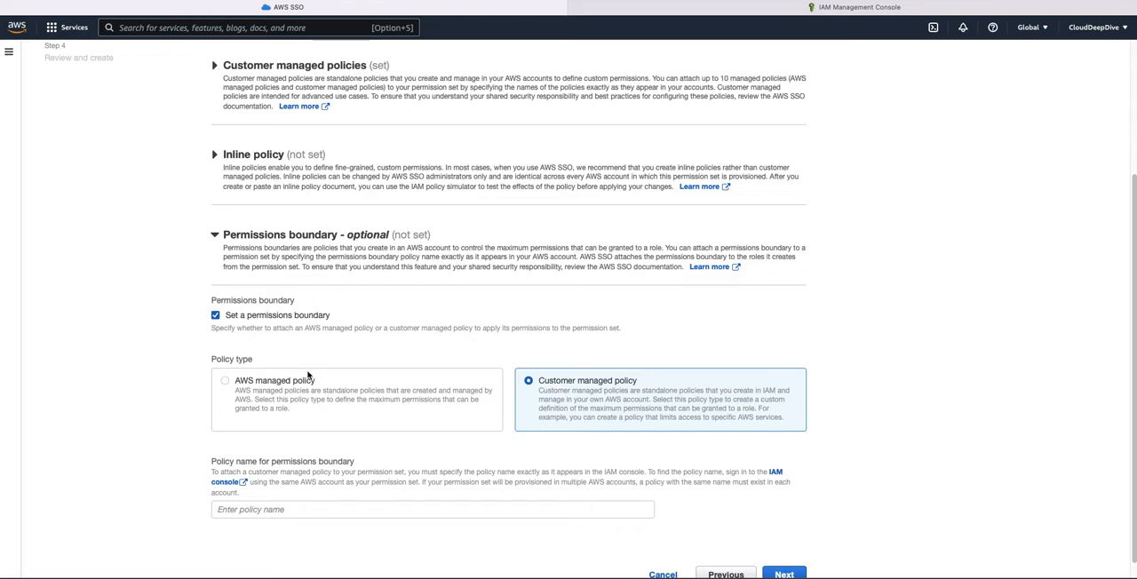